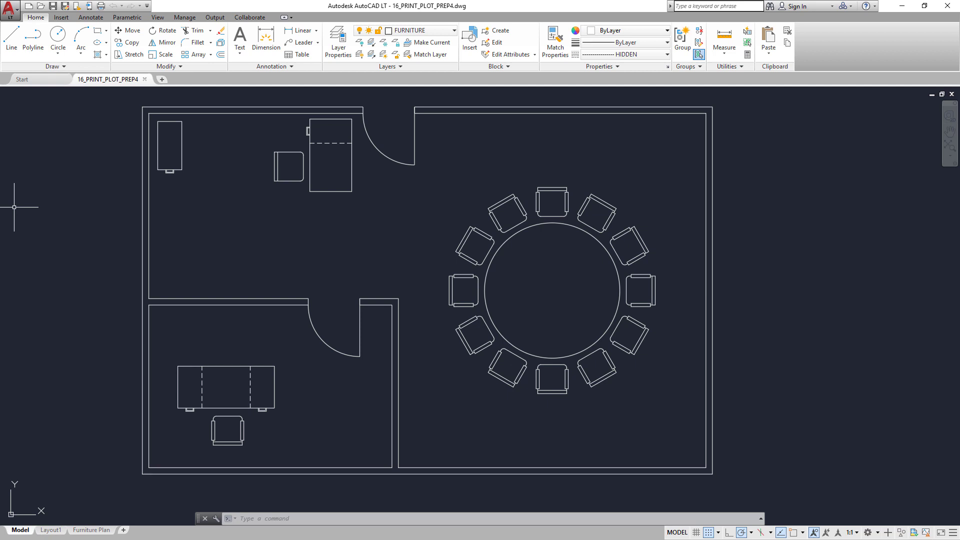
- On the Furniture Plan layout, drag the viewport corner inward to frame the plan more tightly
{"action": "left_click", "coordinate": [91, 530]}
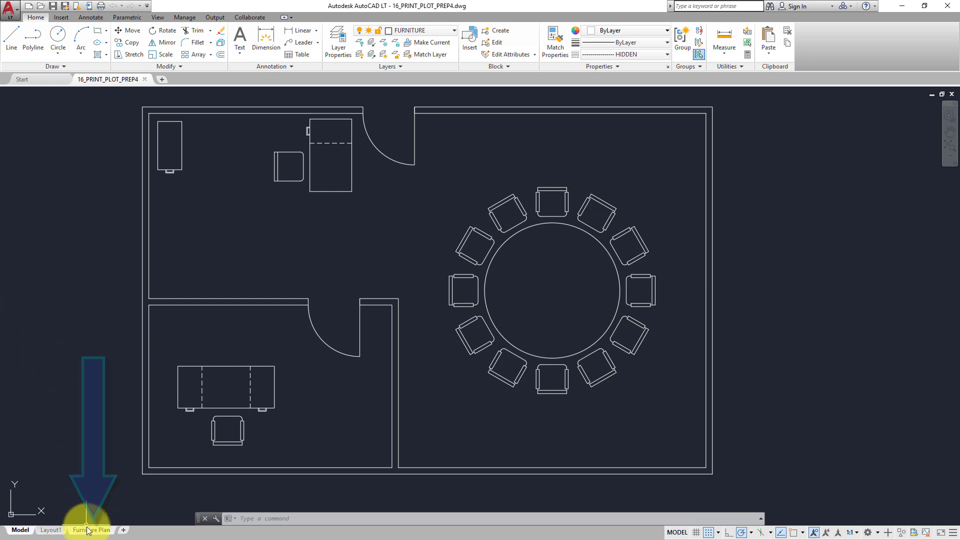
{"action": "left_click", "coordinate": [92, 529]}
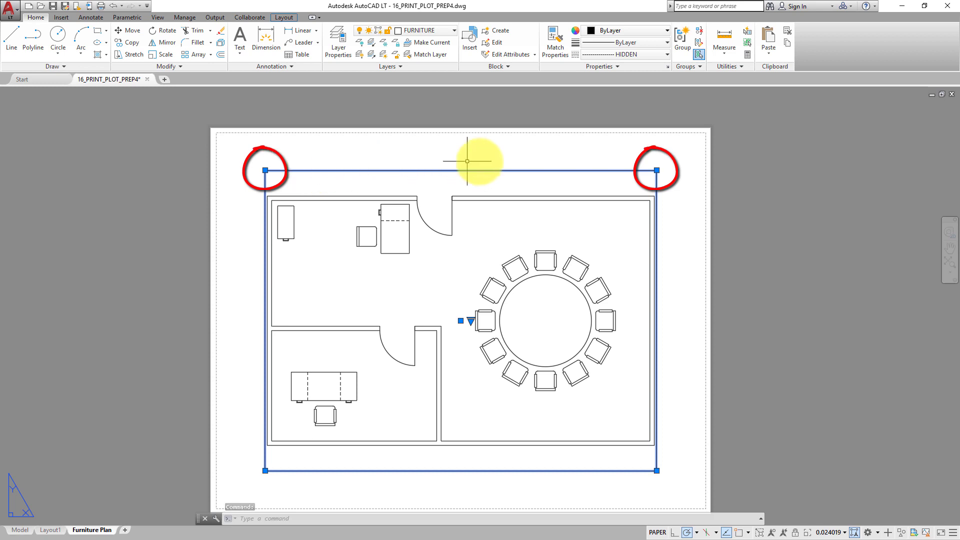
{"action": "left_click", "coordinate": [656, 169]}
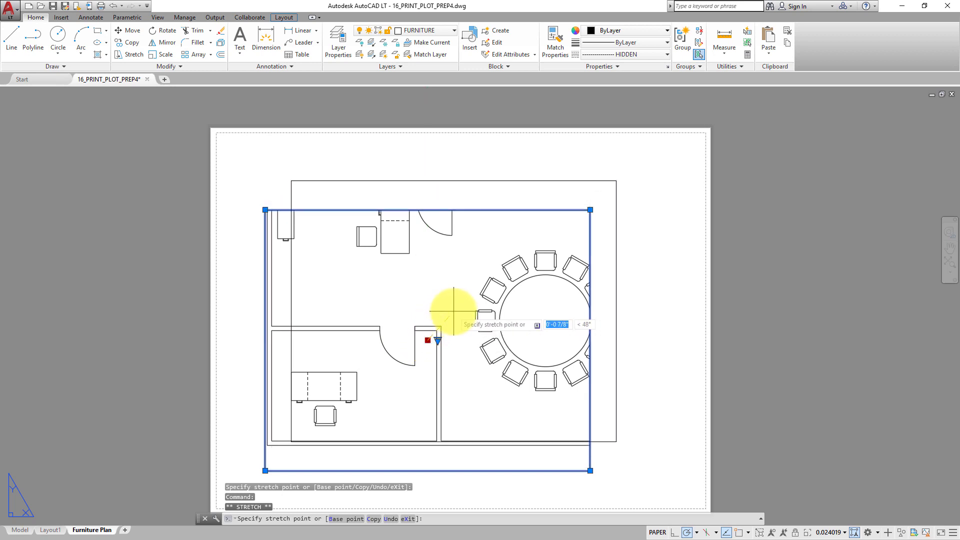
{"action": "left_click", "coordinate": [453, 309]}
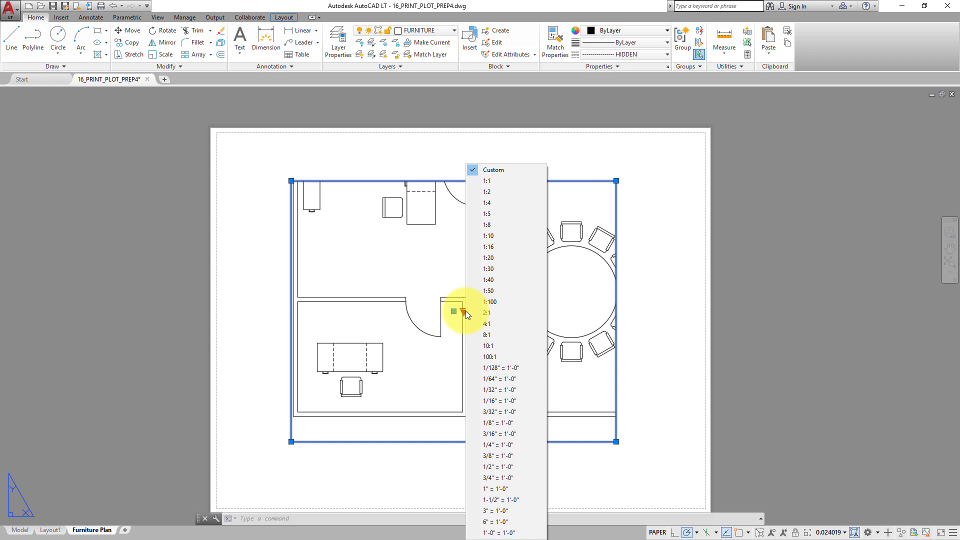
{"action": "mouse_move", "coordinate": [524, 280]}
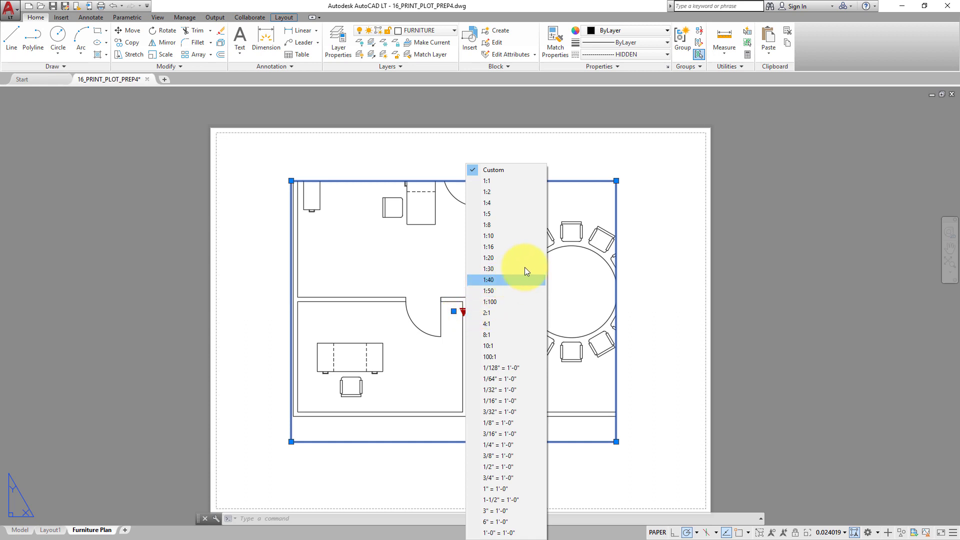
{"action": "mouse_move", "coordinate": [489, 401]}
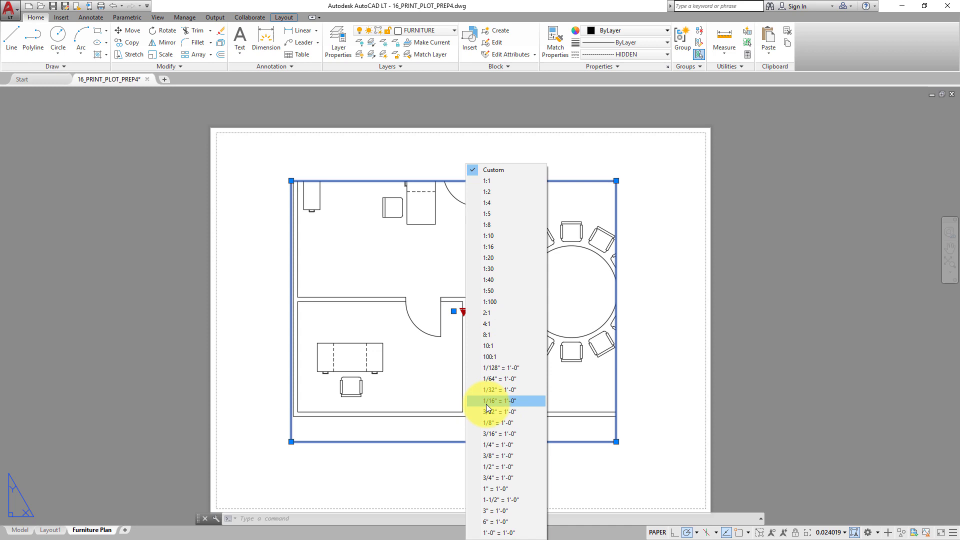
{"action": "key", "text": "Escape"}
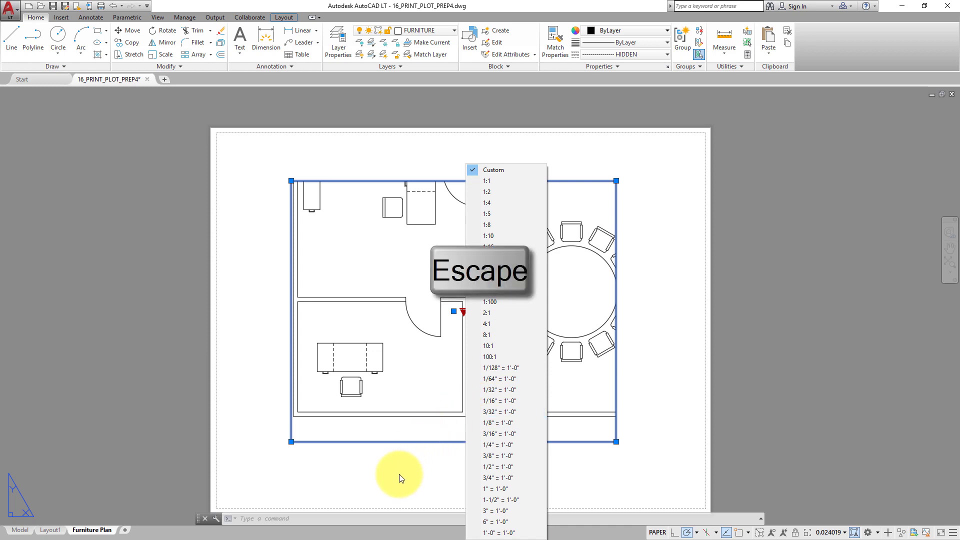
{"action": "key", "text": "escape"}
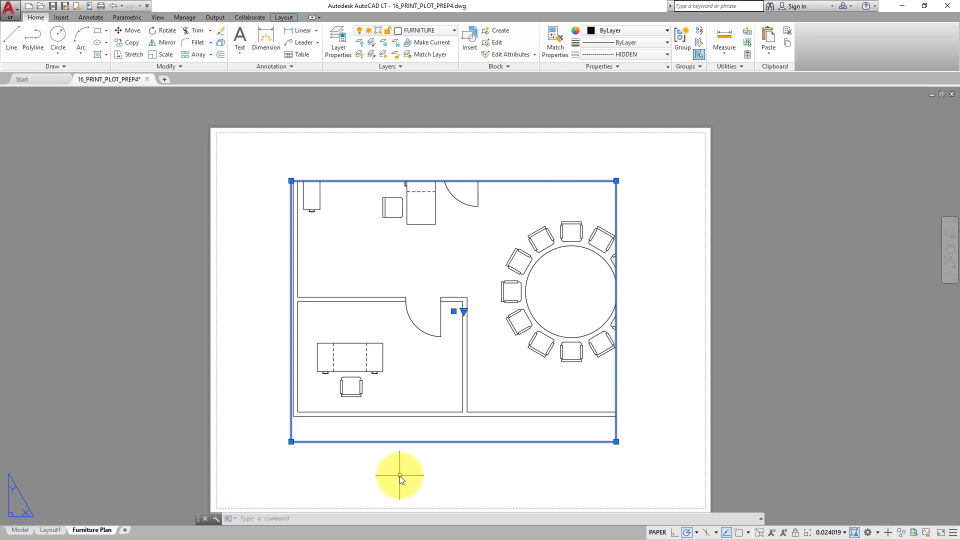
- Erase the Furniture Plan layout's viewport, leaving a blank sheet
{"action": "key", "text": "Delete"}
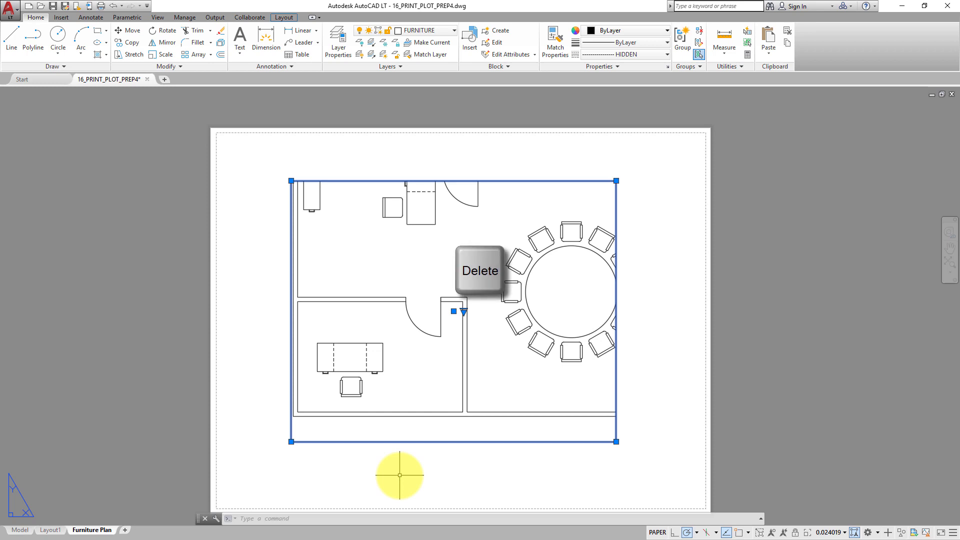
{"action": "key", "text": "Delete"}
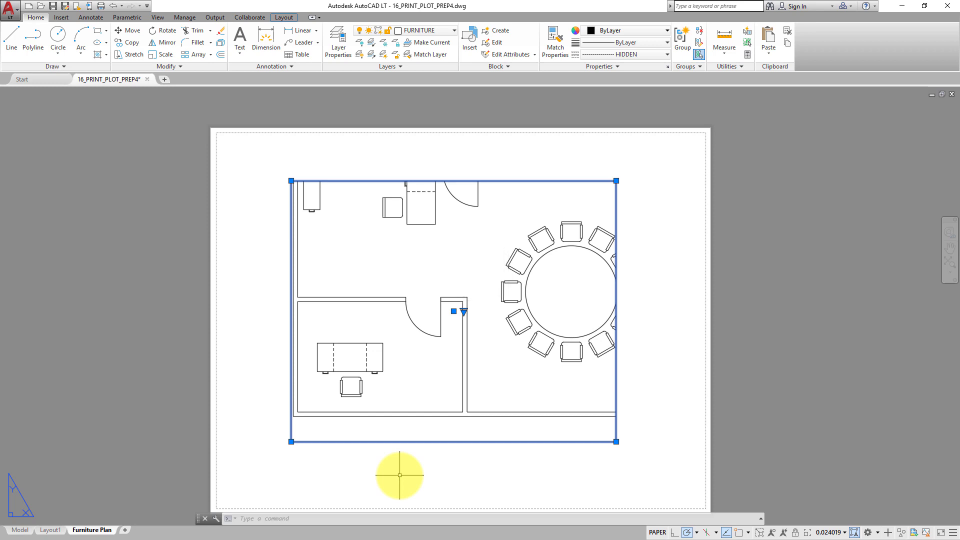
{"action": "key", "text": "Delete"}
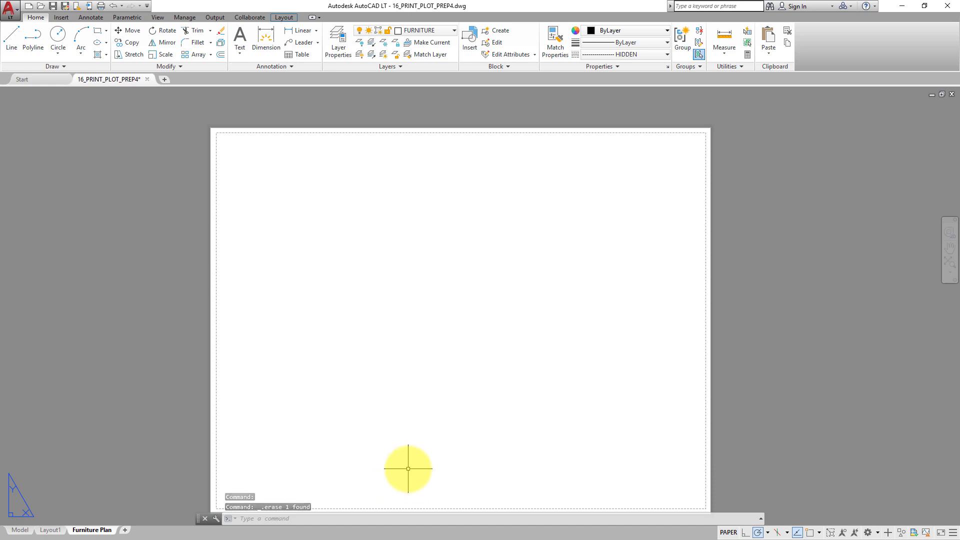
{"action": "mouse_move", "coordinate": [114, 426]}
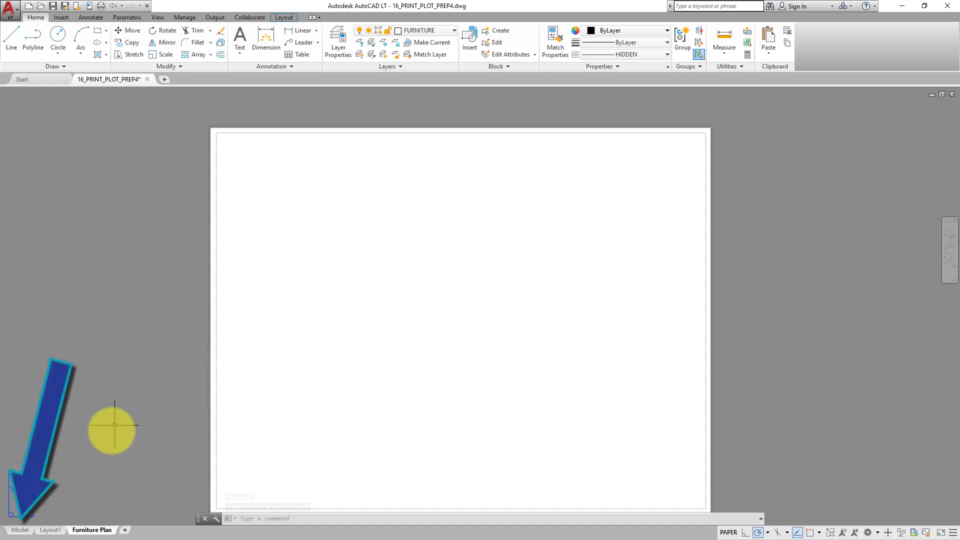
- Switch to model space to view the floor plan
{"action": "left_click", "coordinate": [19, 530]}
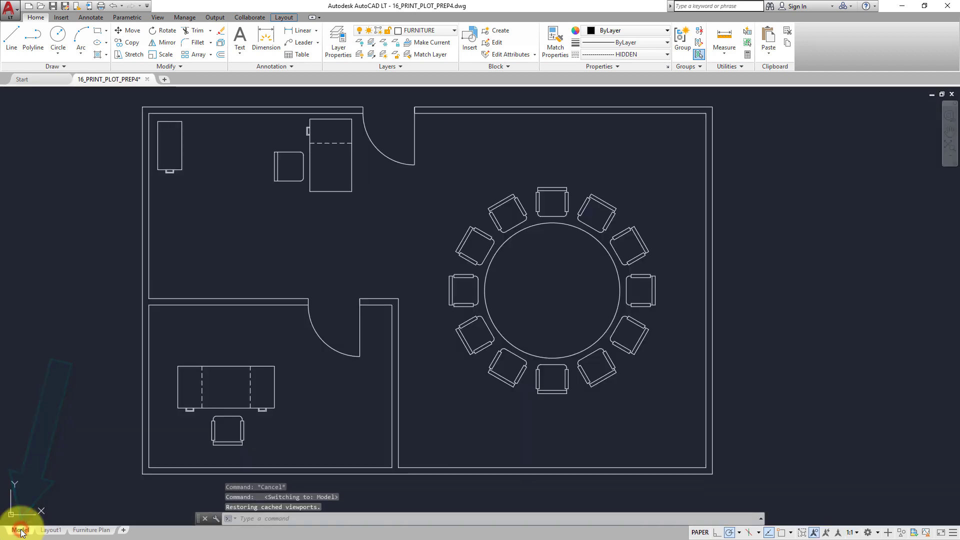
{"action": "left_click", "coordinate": [20, 530]}
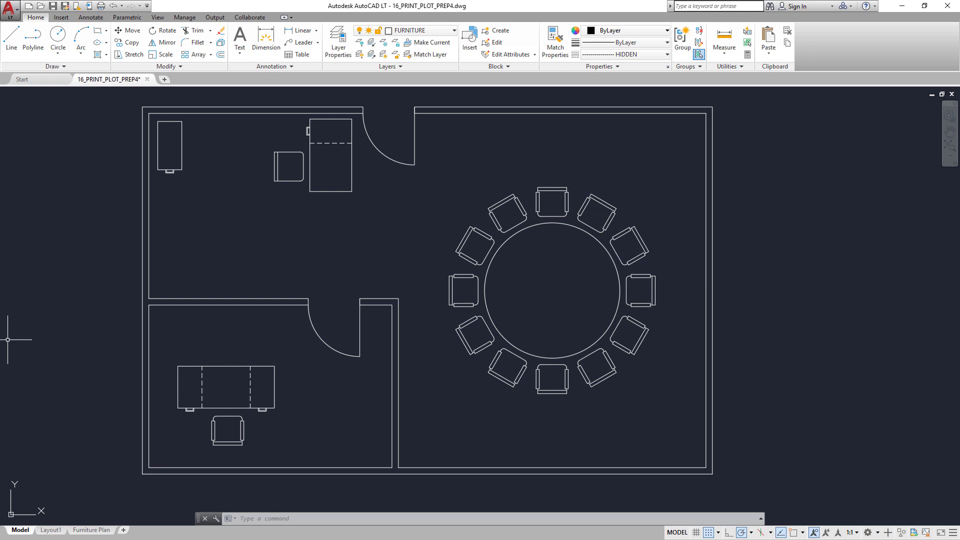
{"action": "left_click", "coordinate": [91, 530]}
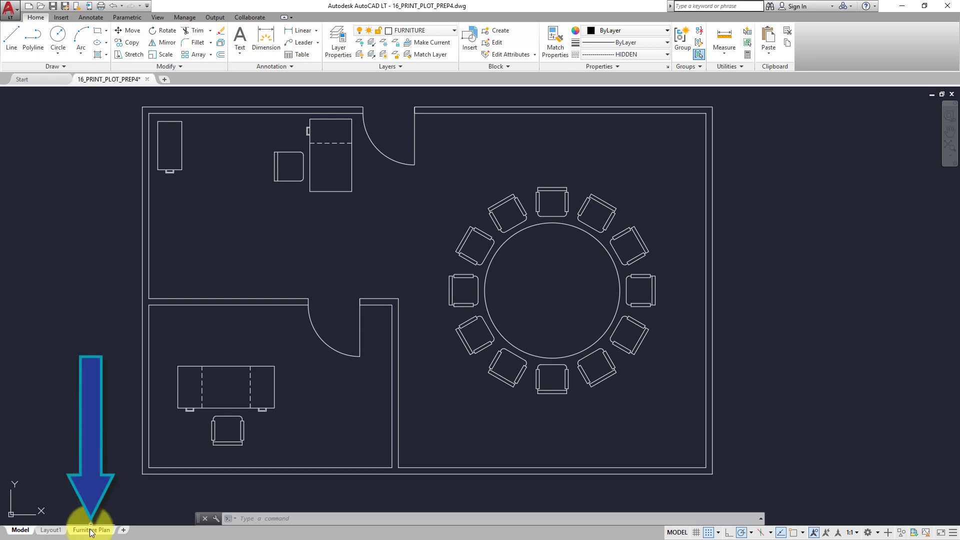
- Return to the empty Furniture Plan layout sheet
{"action": "left_click", "coordinate": [92, 529]}
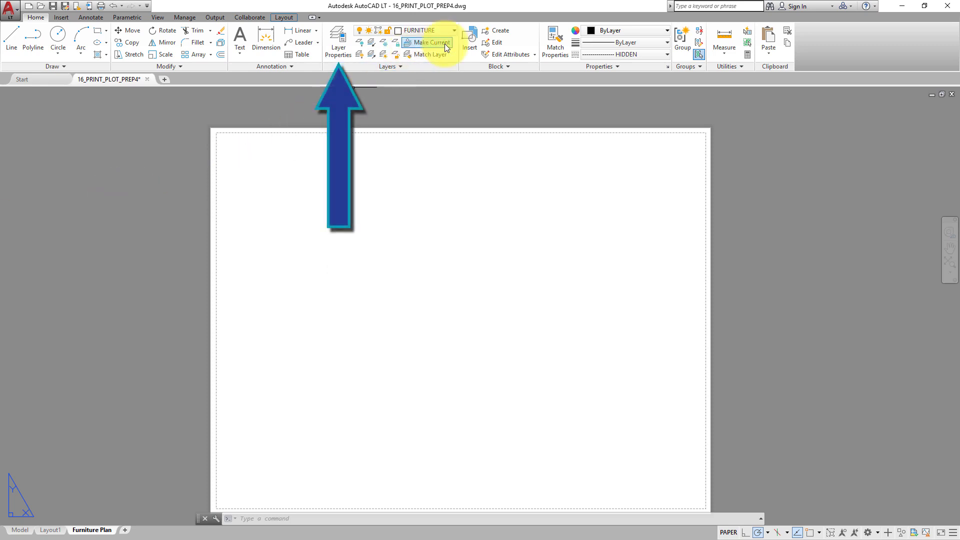
- Create a new layer named TITLEBLOCK, color it blue, and make it current
{"action": "left_click", "coordinate": [338, 41]}
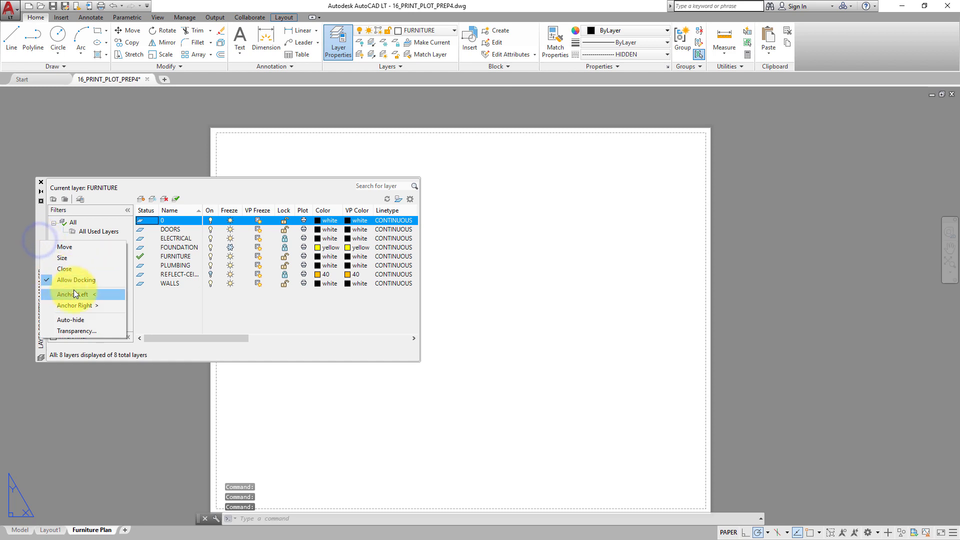
{"action": "left_click", "coordinate": [71, 294]}
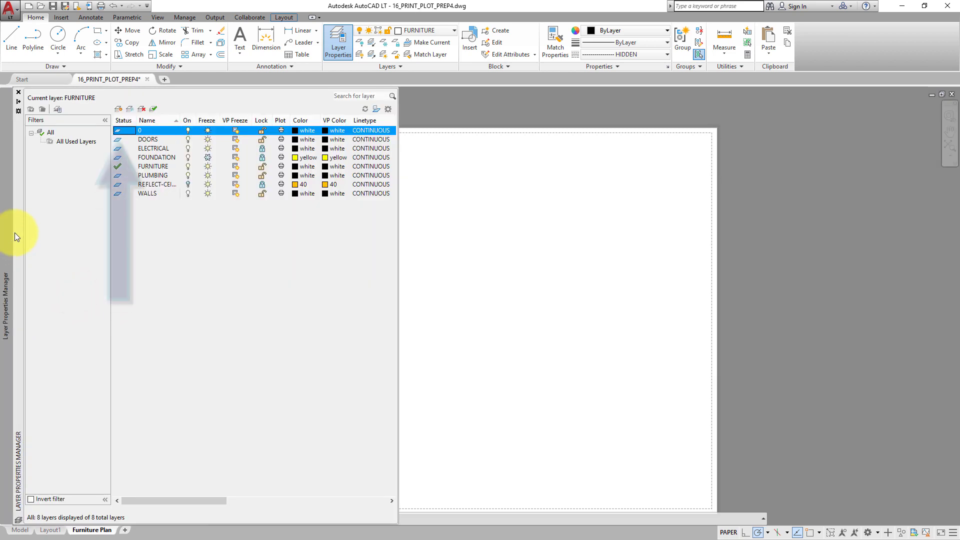
{"action": "left_click", "coordinate": [118, 109]}
{"action": "type", "text": "T"}
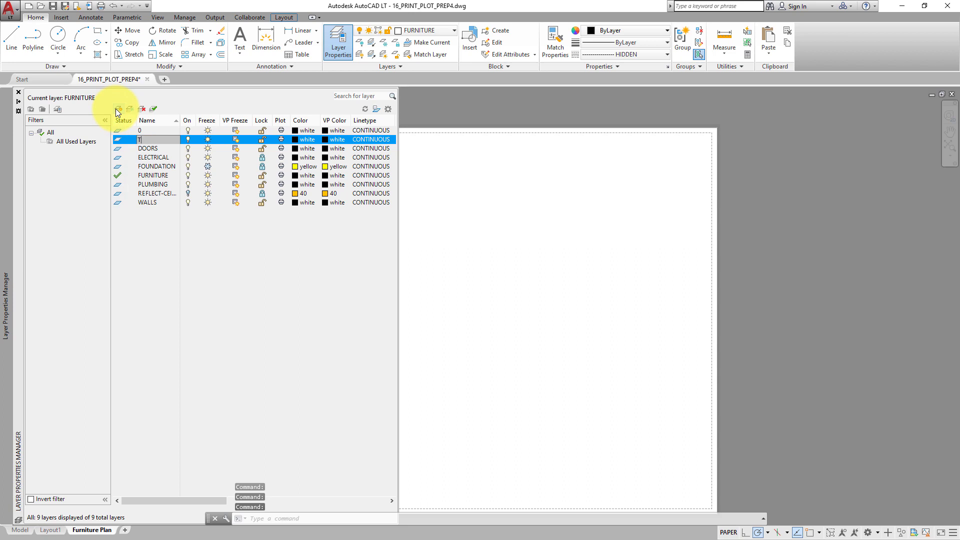
{"action": "type", "text": "ITLEBLOCK"}
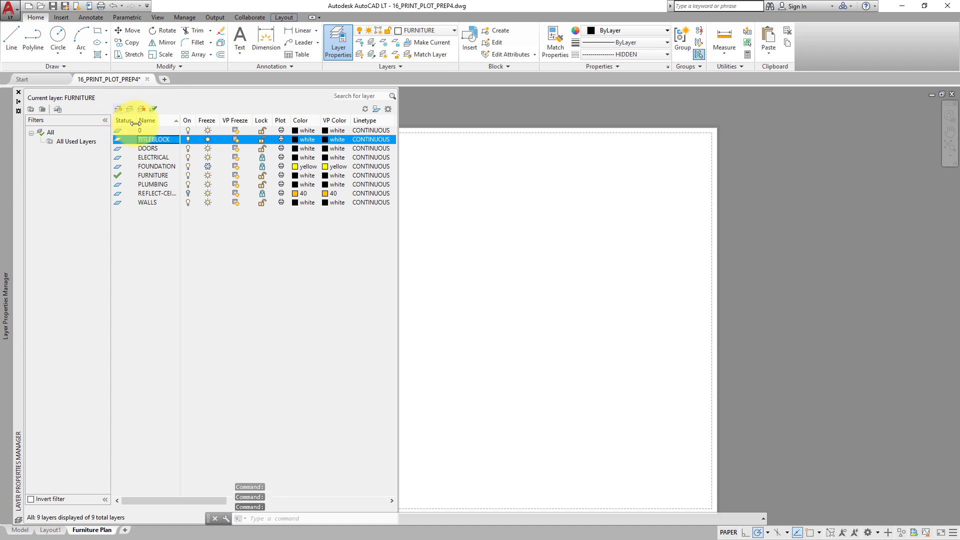
{"action": "double_click", "coordinate": [155, 140]}
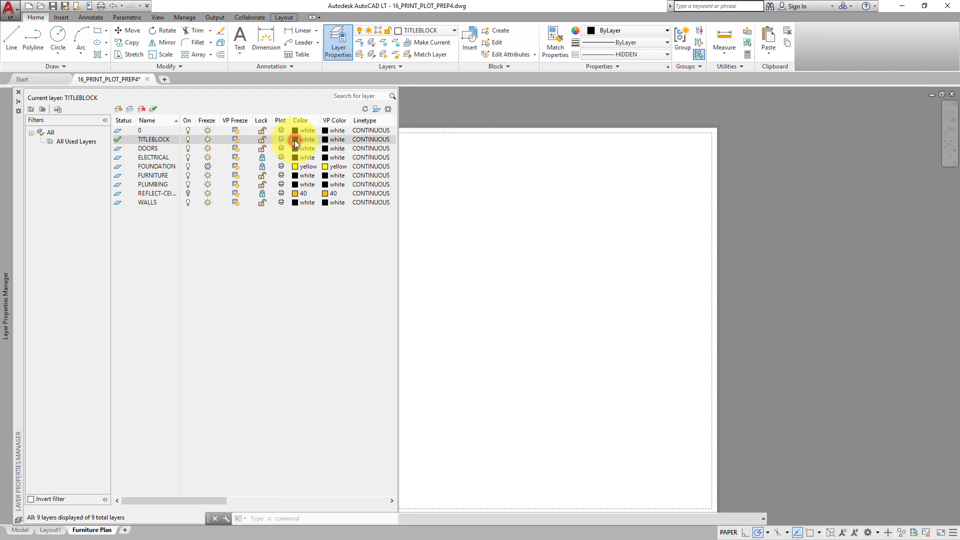
{"action": "left_click", "coordinate": [297, 139]}
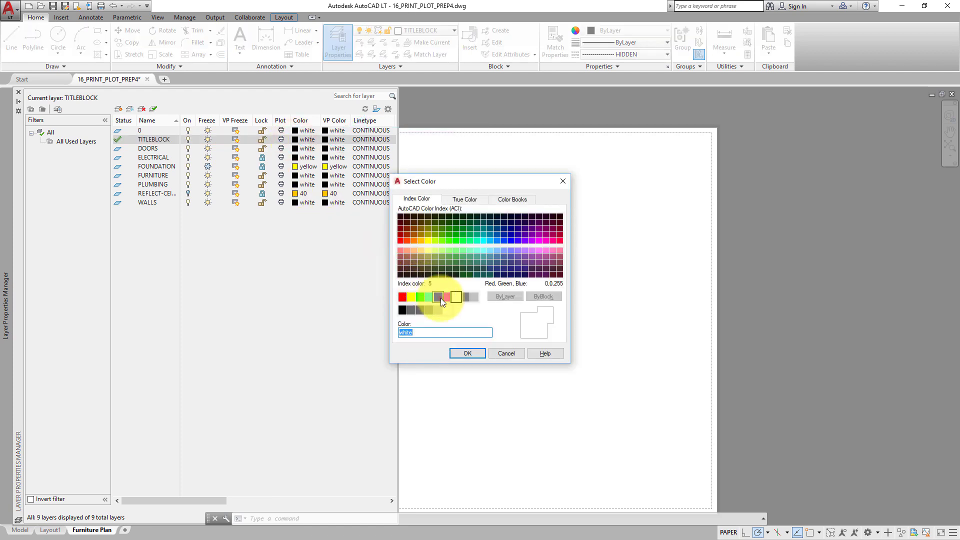
{"action": "left_click", "coordinate": [438, 297]}
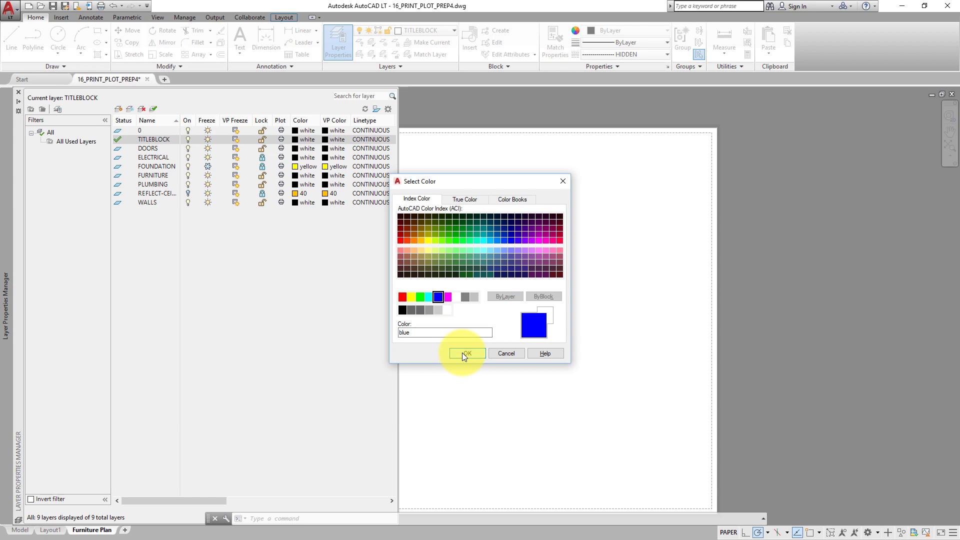
{"action": "left_click", "coordinate": [467, 353]}
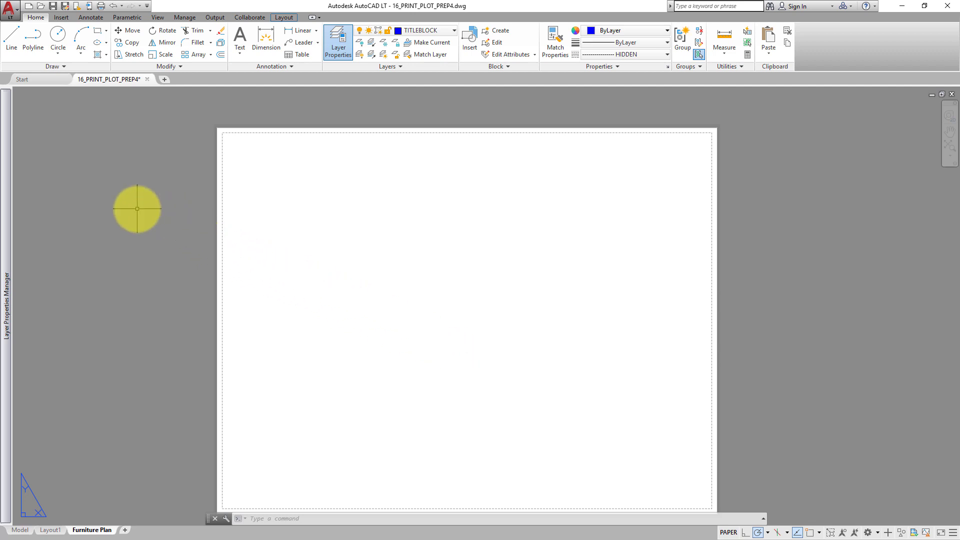
{"action": "left_click", "coordinate": [60, 17]}
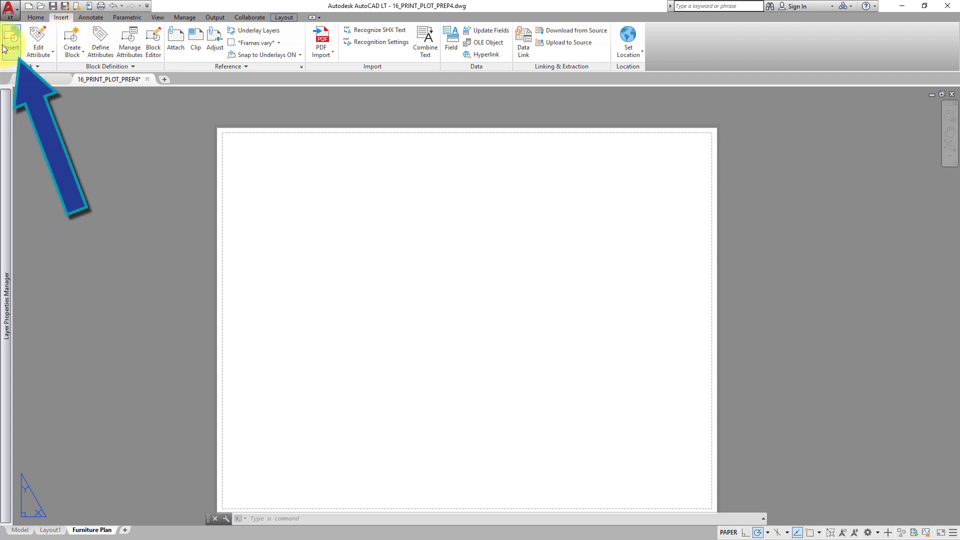
- Insert the 16_A-SIZE.DWG drawing from the exercise files folder as a block
{"action": "left_click", "coordinate": [11, 41]}
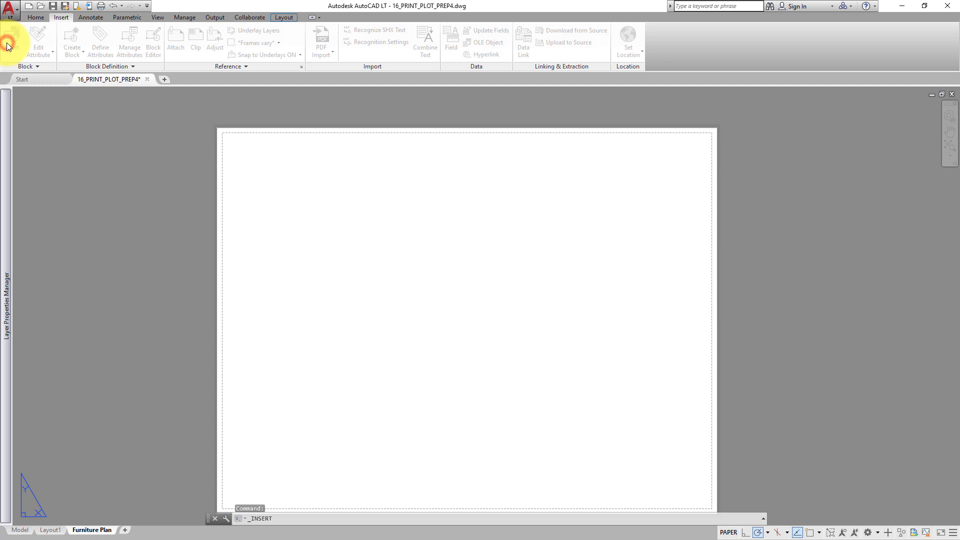
{"action": "left_click", "coordinate": [11, 40]}
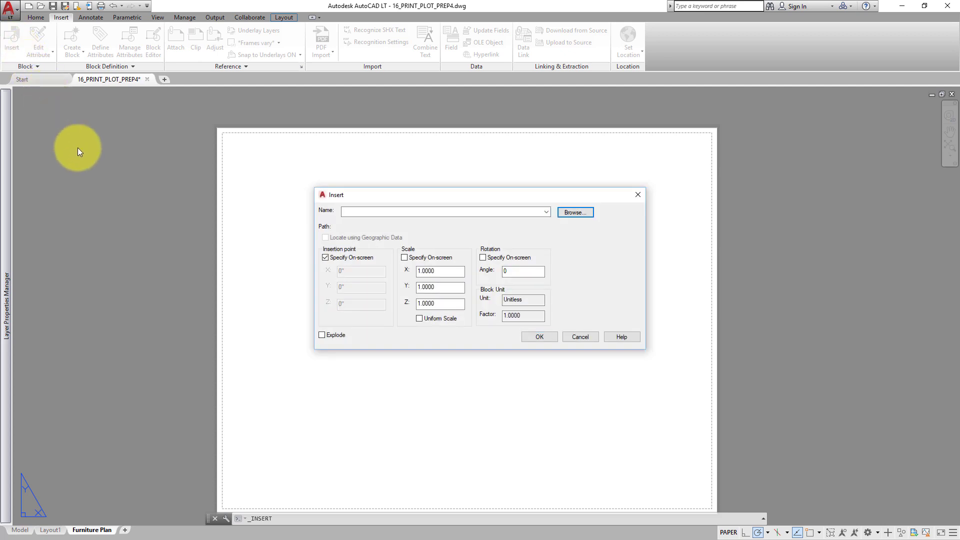
{"action": "left_click", "coordinate": [573, 212]}
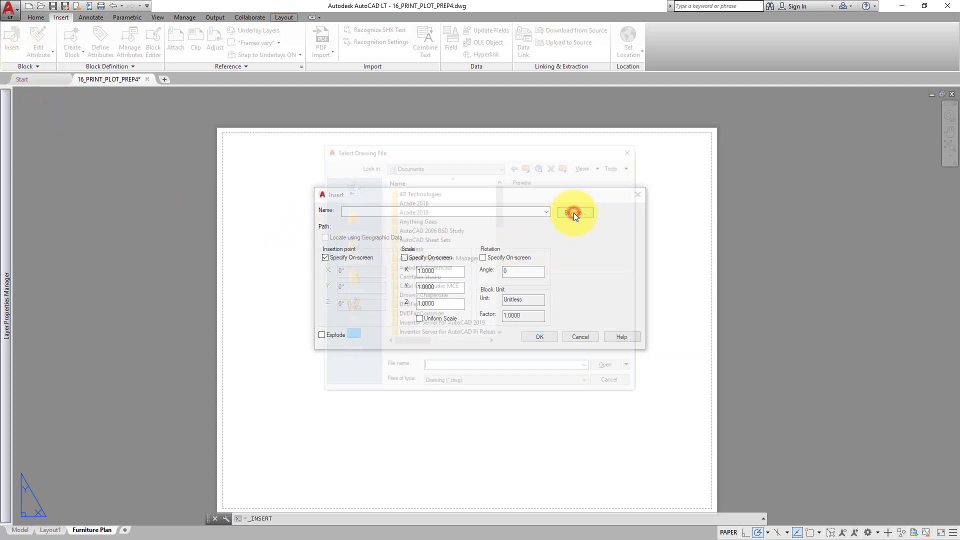
{"action": "left_click", "coordinate": [574, 212]}
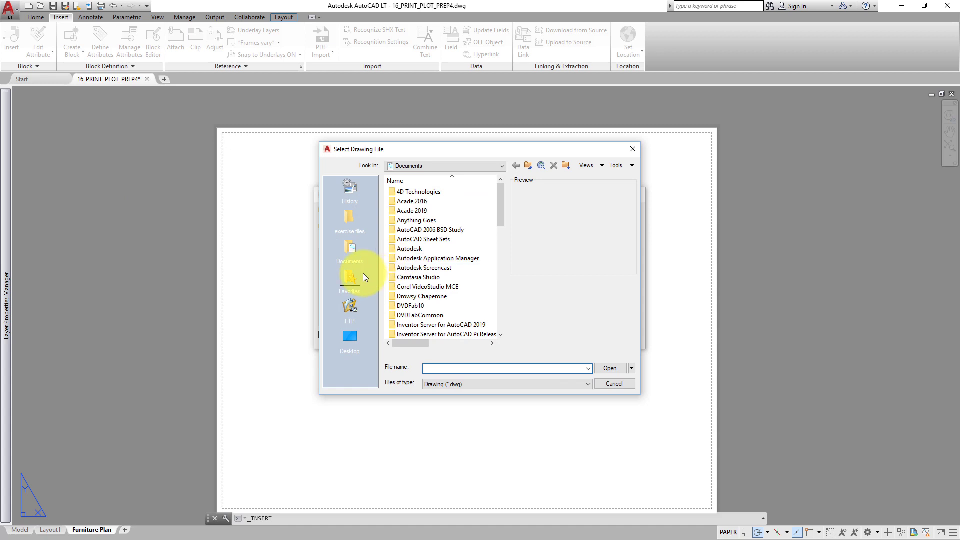
{"action": "left_click", "coordinate": [349, 217]}
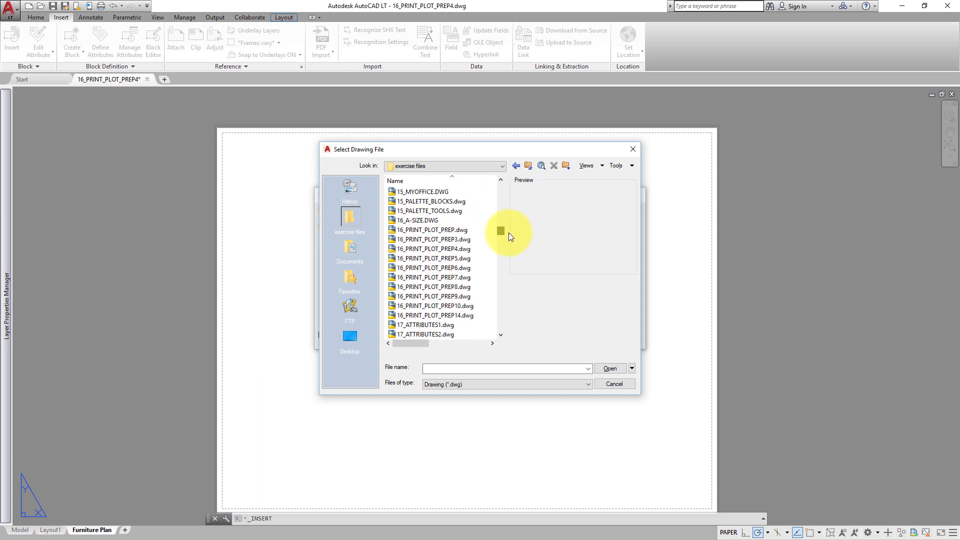
{"action": "left_click", "coordinate": [418, 220]}
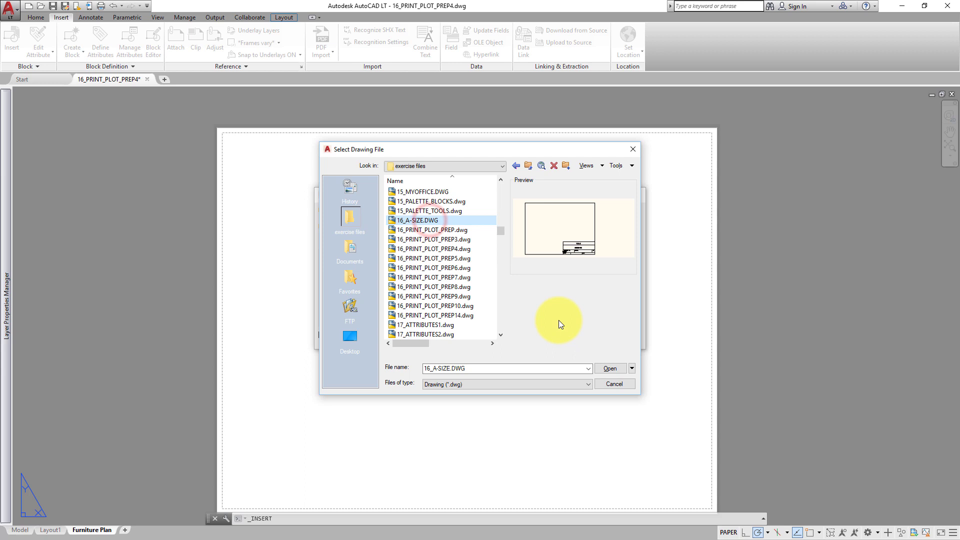
{"action": "left_click", "coordinate": [609, 368]}
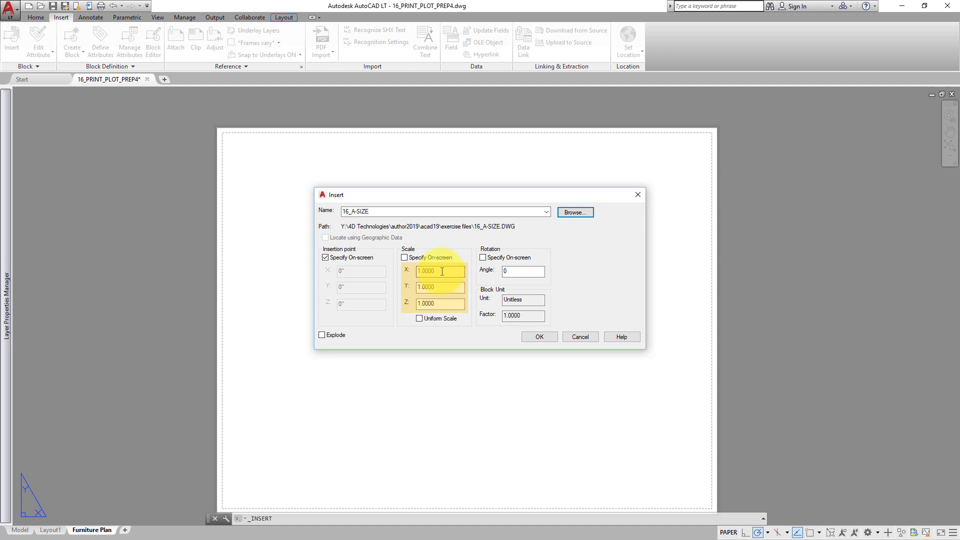
{"action": "mouse_move", "coordinate": [440, 304]}
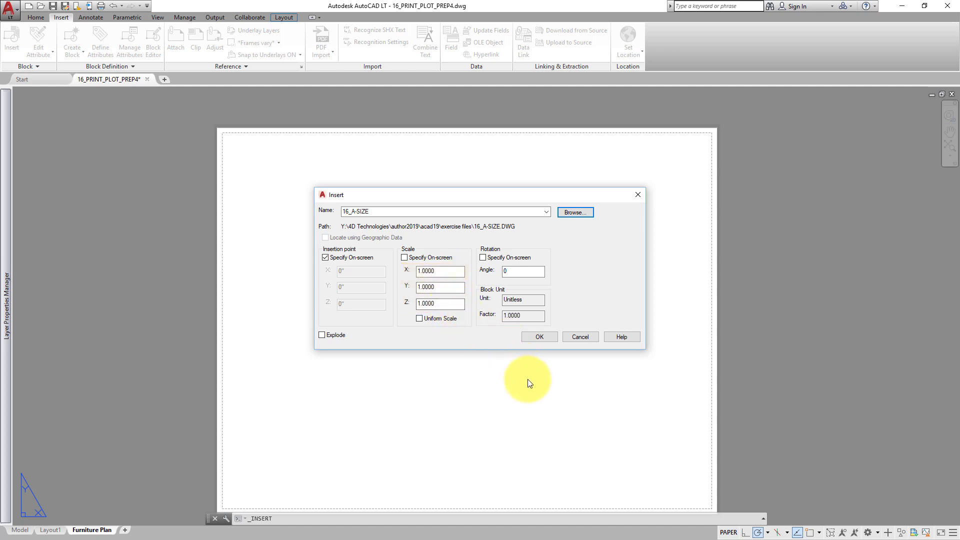
{"action": "left_click", "coordinate": [522, 271]}
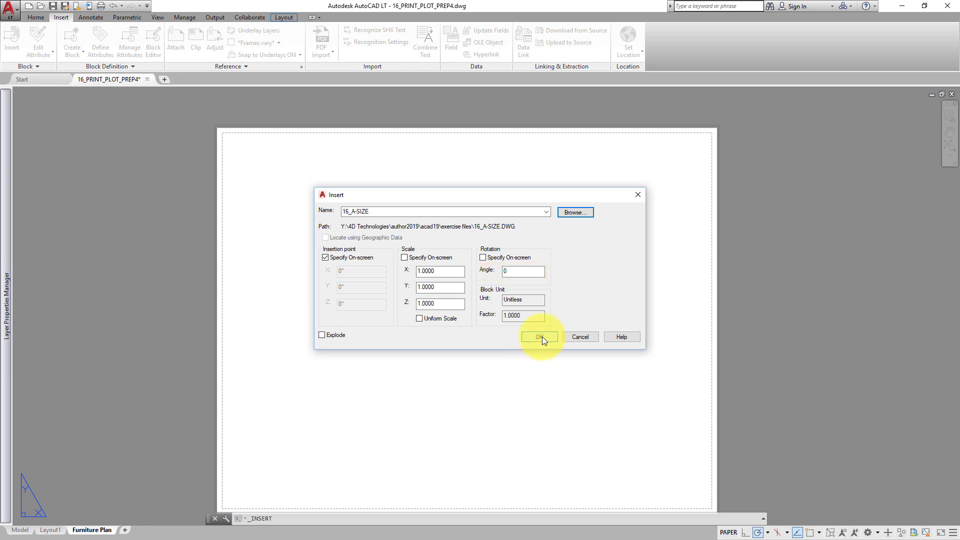
{"action": "left_click", "coordinate": [538, 337]}
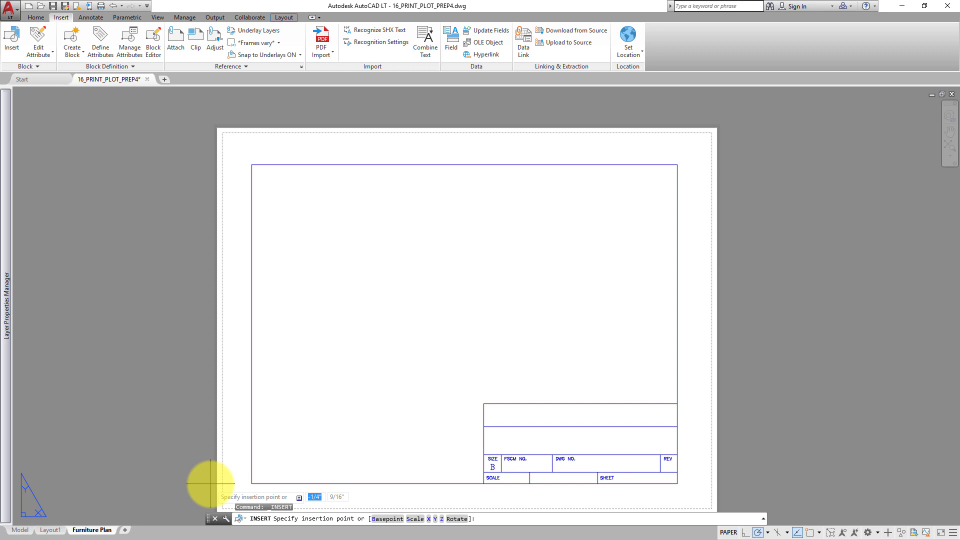
- Place the title block and fill attributes: size A, JOE DRAFTER, FURNITURE PLAN
{"action": "left_click", "coordinate": [211, 480]}
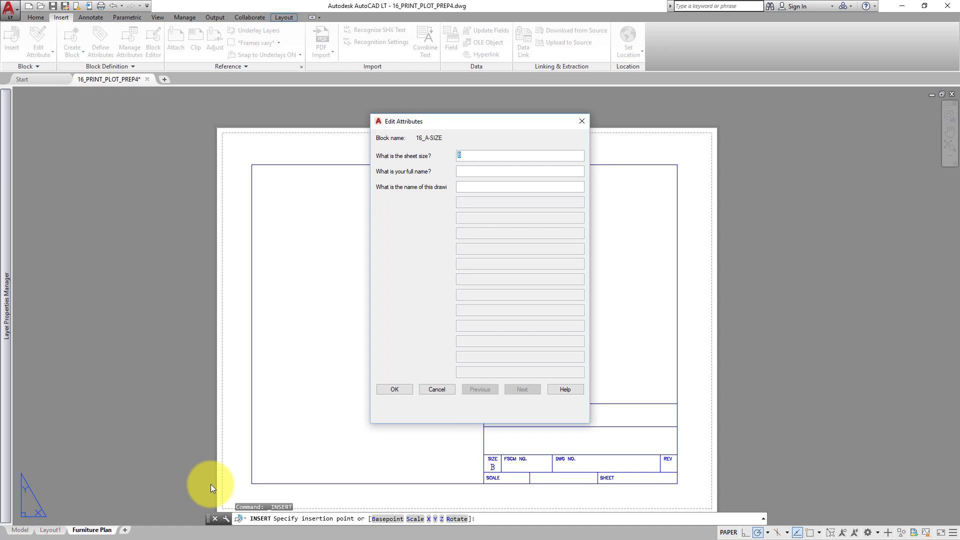
{"action": "type", "text": "A"}
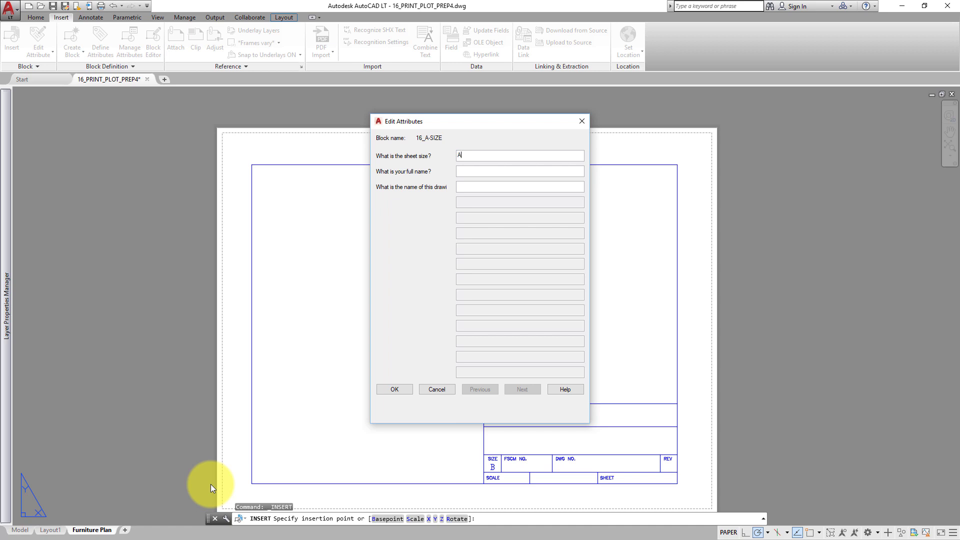
{"action": "left_click", "coordinate": [519, 171]}
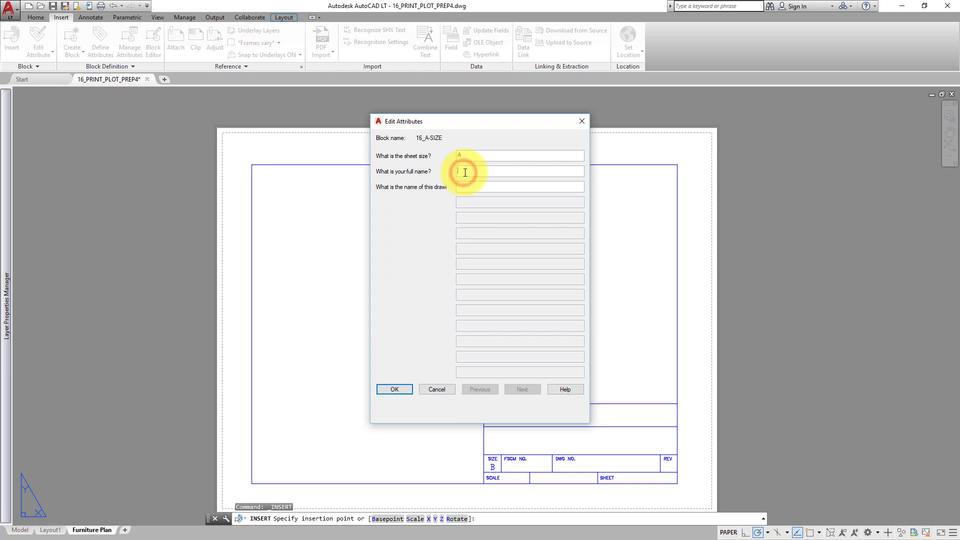
{"action": "type", "text": "JOE DRAFTER"}
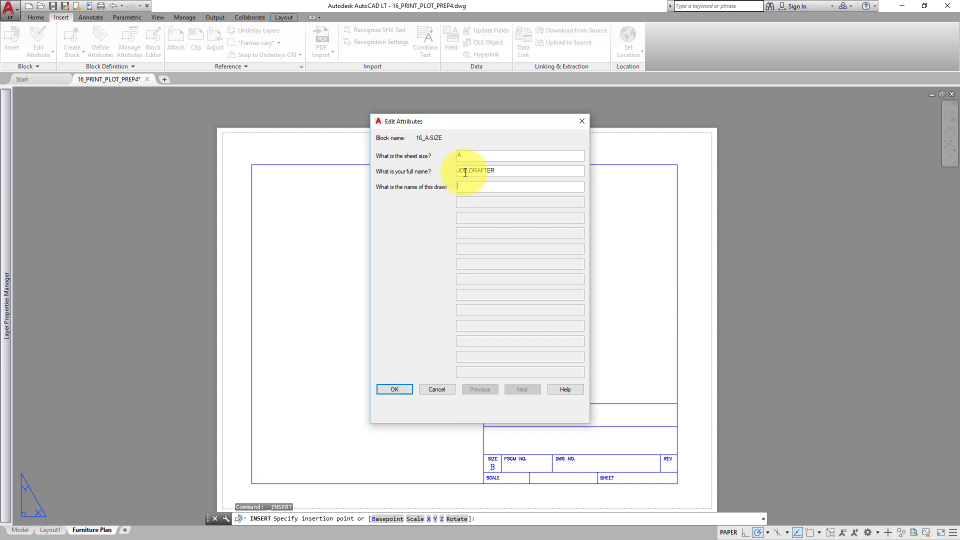
{"action": "type", "text": "FURNITUR"}
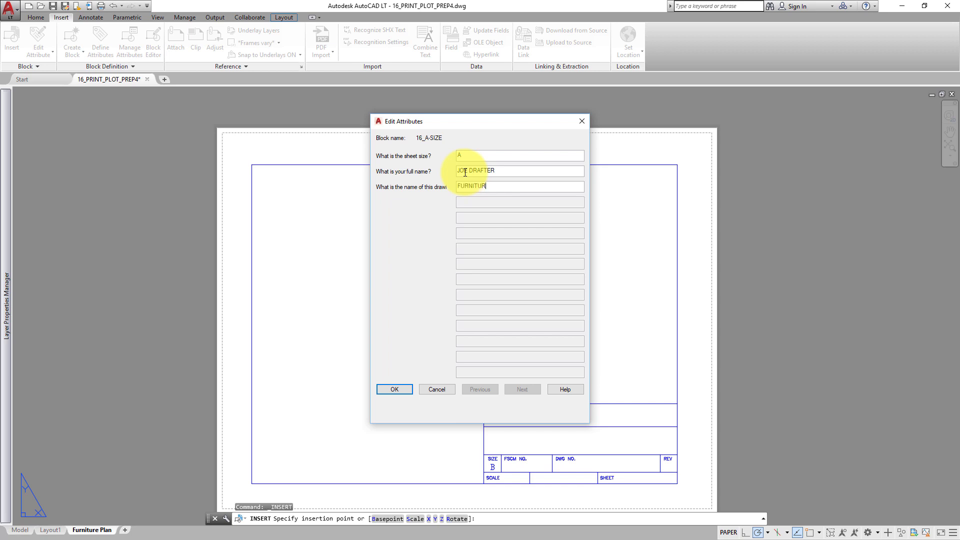
{"action": "type", "text": "PLAN"}
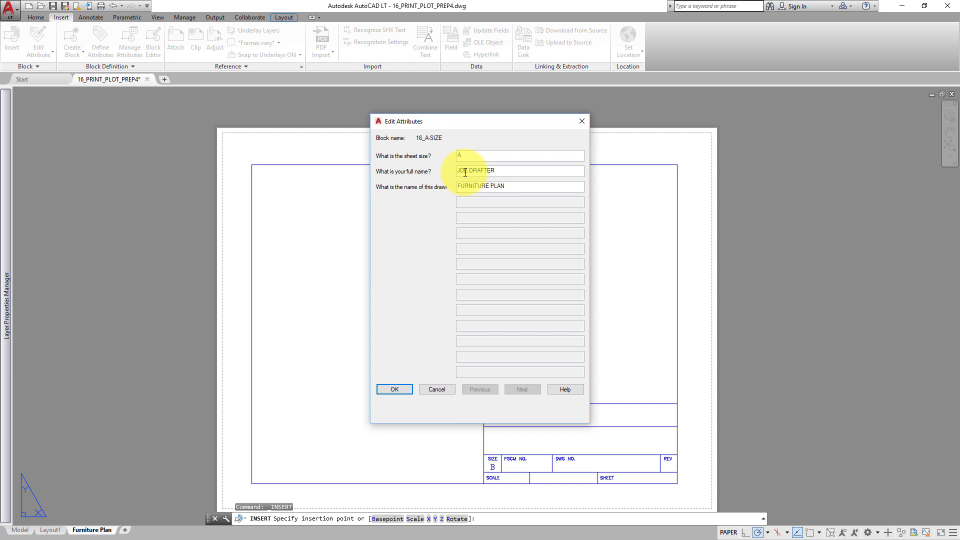
{"action": "left_click", "coordinate": [393, 389]}
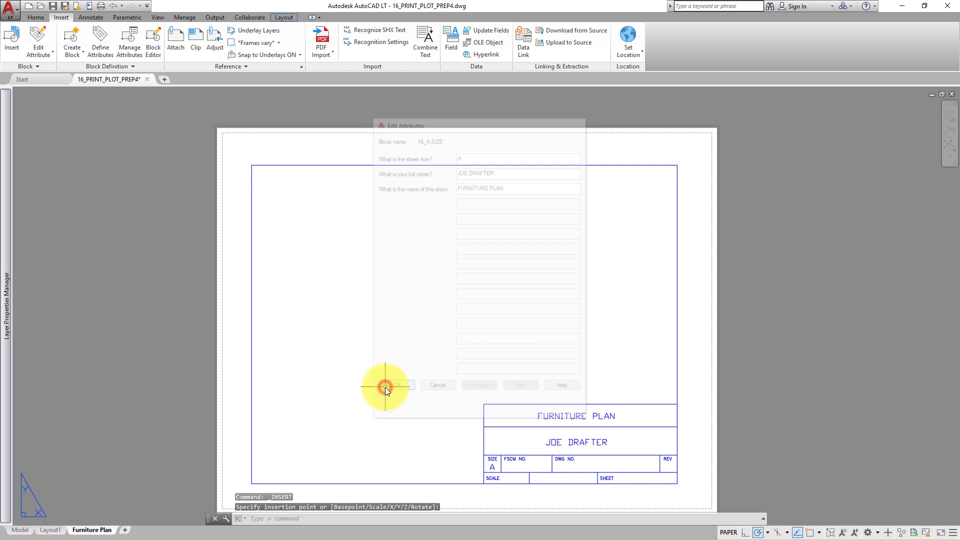
- Check the floor plan in model space, then open the Layout1 sheet
{"action": "left_click", "coordinate": [398, 385]}
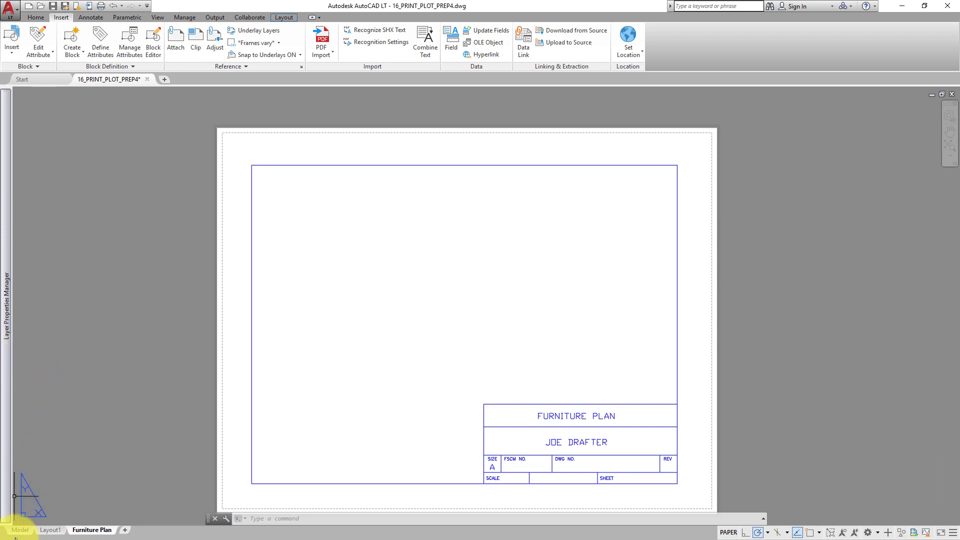
{"action": "left_click", "coordinate": [20, 529]}
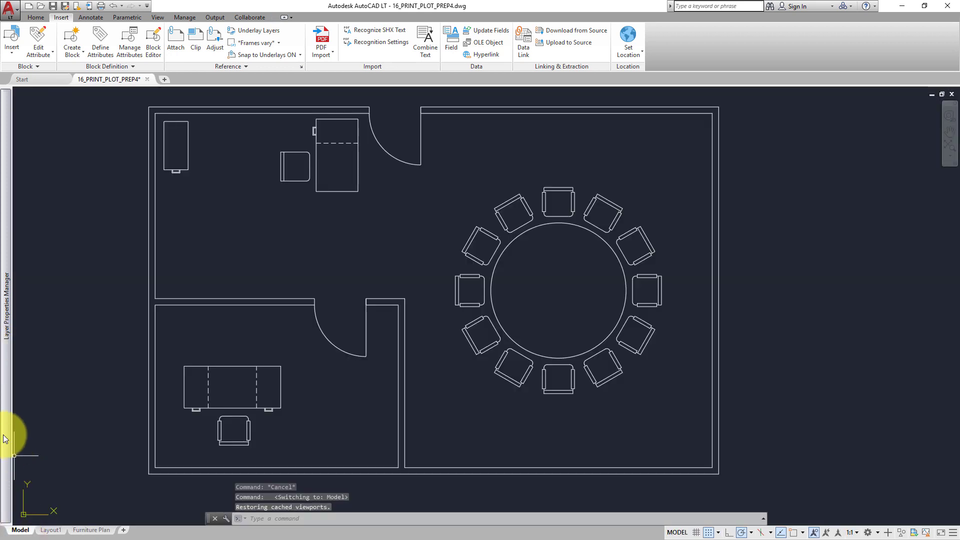
{"action": "mouse_move", "coordinate": [42, 285]}
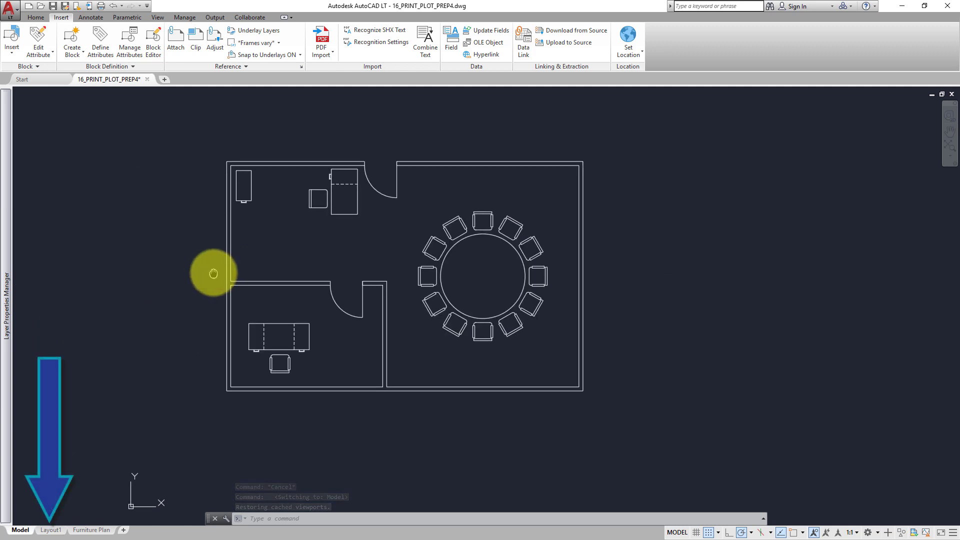
{"action": "left_click", "coordinate": [51, 530]}
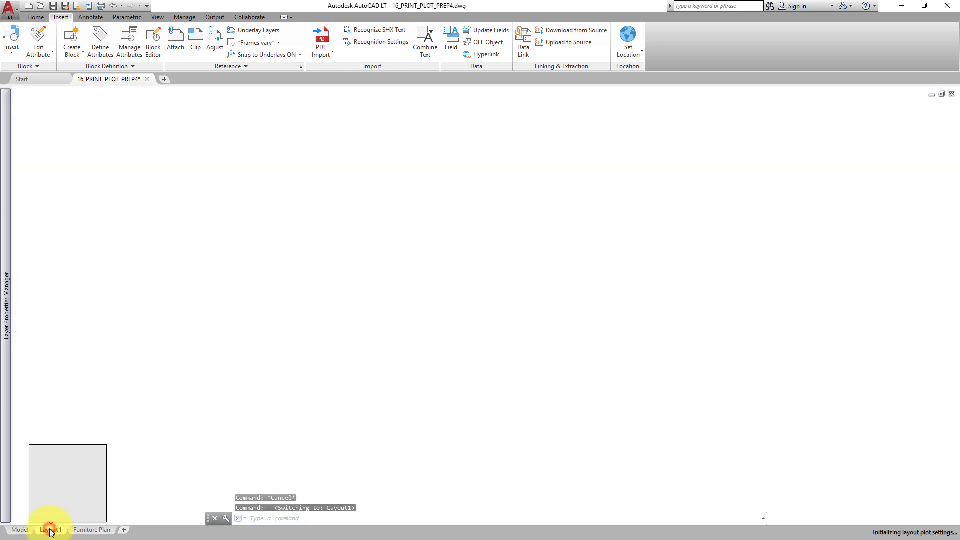
{"action": "left_click", "coordinate": [51, 530]}
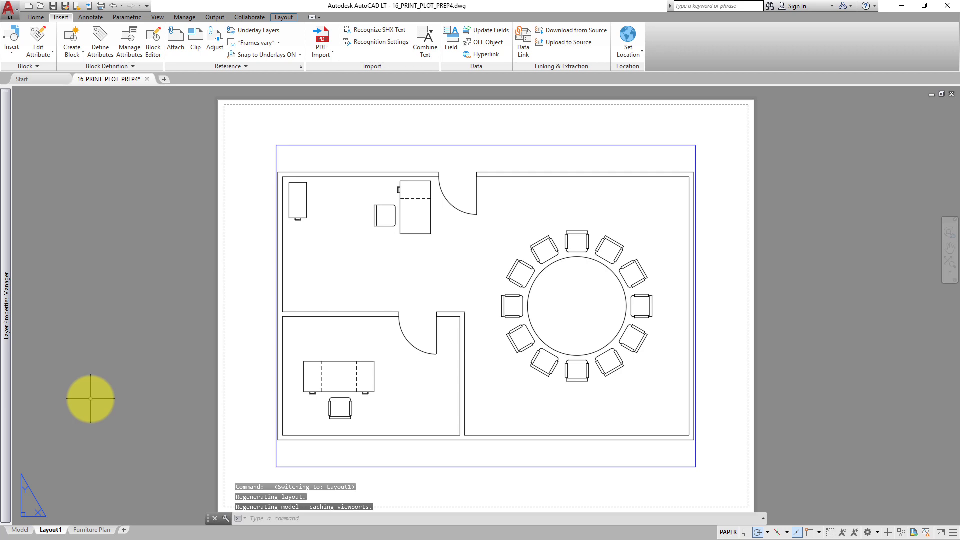